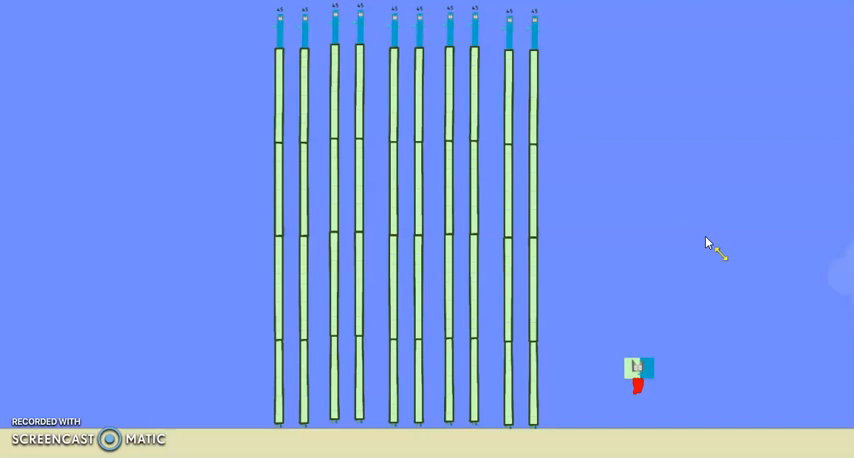
left_click(690, 196)
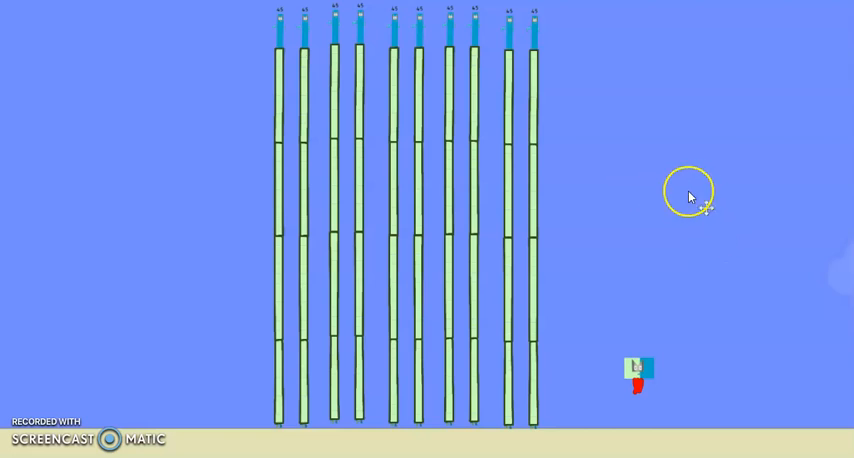